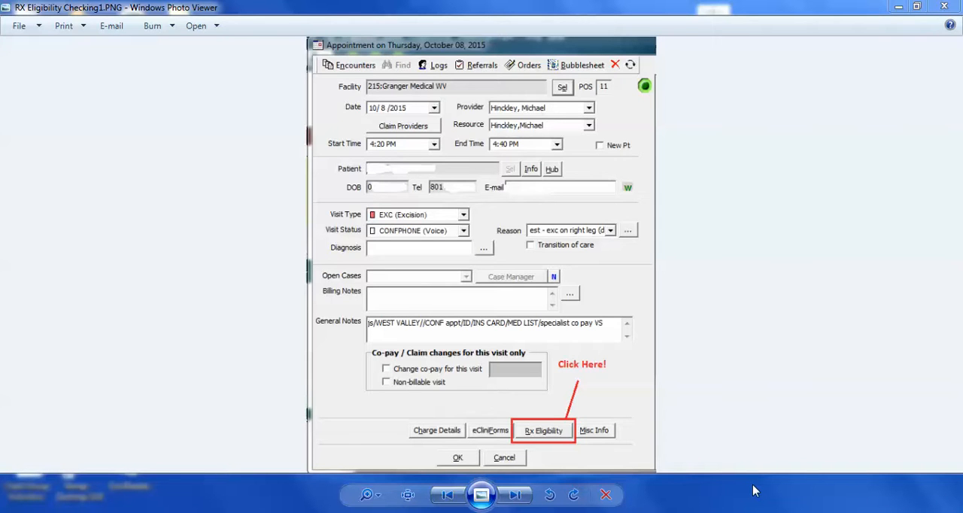
{"action": "mouse_move", "coordinate": [339, 188]}
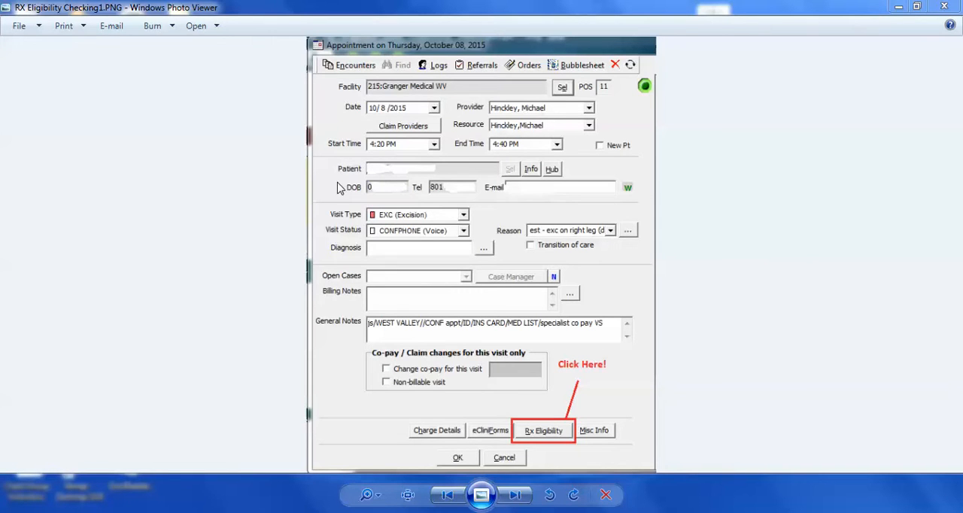
{"action": "mouse_move", "coordinate": [322, 483]}
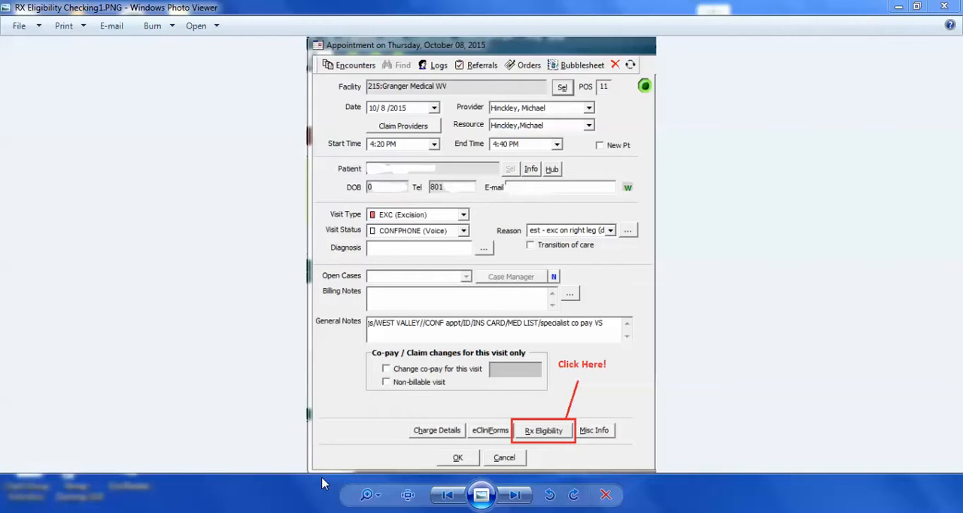
{"action": "mouse_move", "coordinate": [541, 395]}
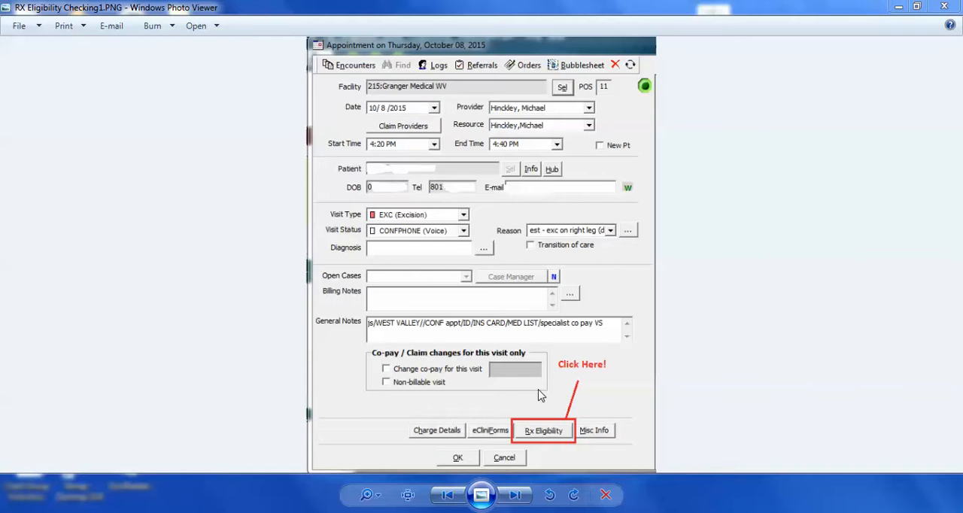
{"action": "mouse_move", "coordinate": [567, 456]}
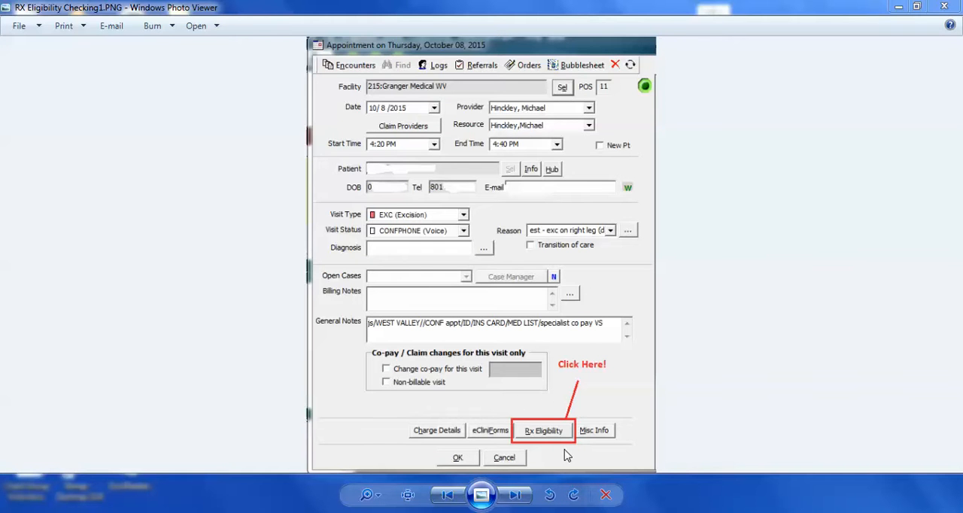
{"action": "mouse_move", "coordinate": [527, 416]}
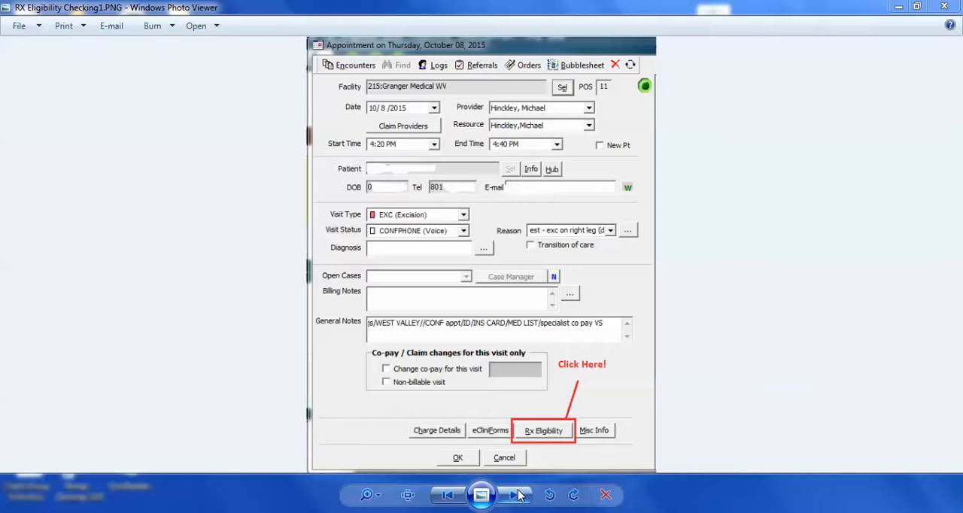
Advance to RX Eligibility Checking2.PNG, the Rx Eligibility criteria window screenshot
{"action": "left_click", "coordinate": [516, 495]}
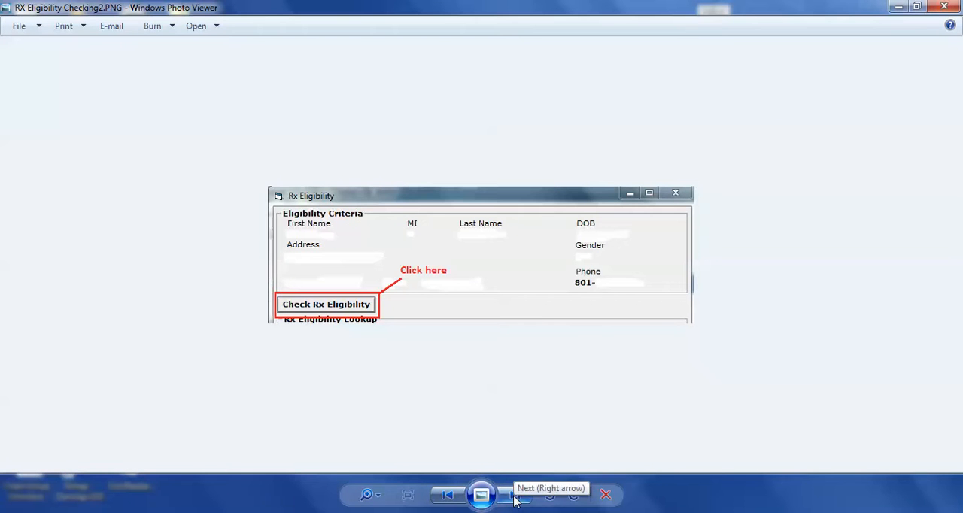
{"action": "mouse_move", "coordinate": [502, 365]}
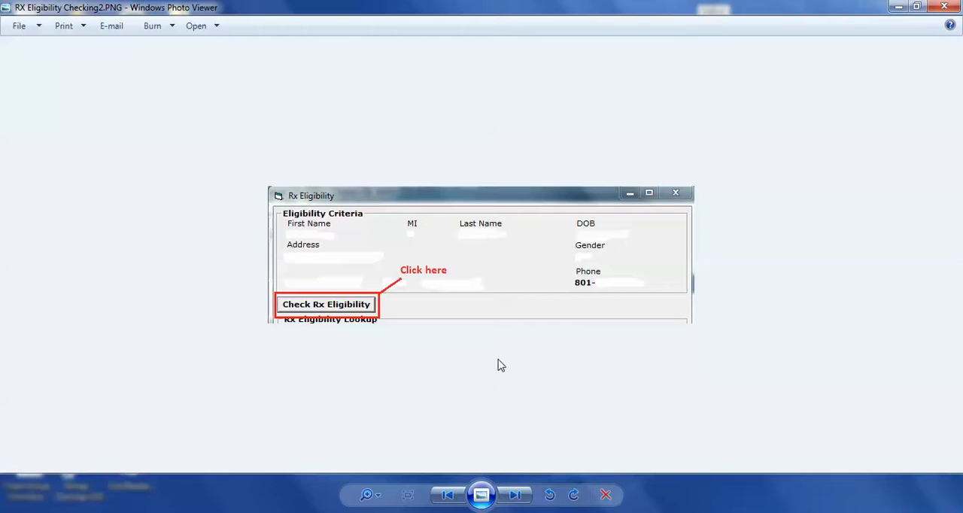
{"action": "mouse_move", "coordinate": [607, 269]}
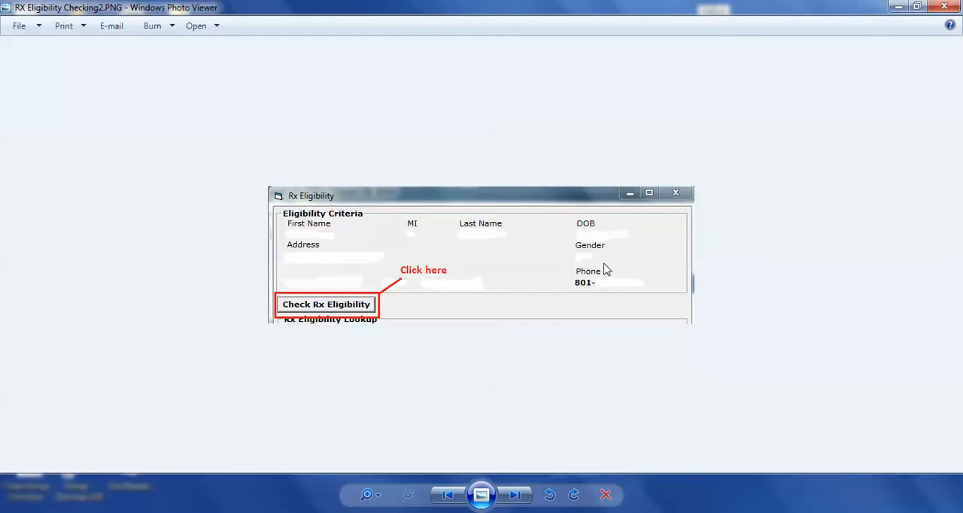
{"action": "mouse_move", "coordinate": [318, 273]}
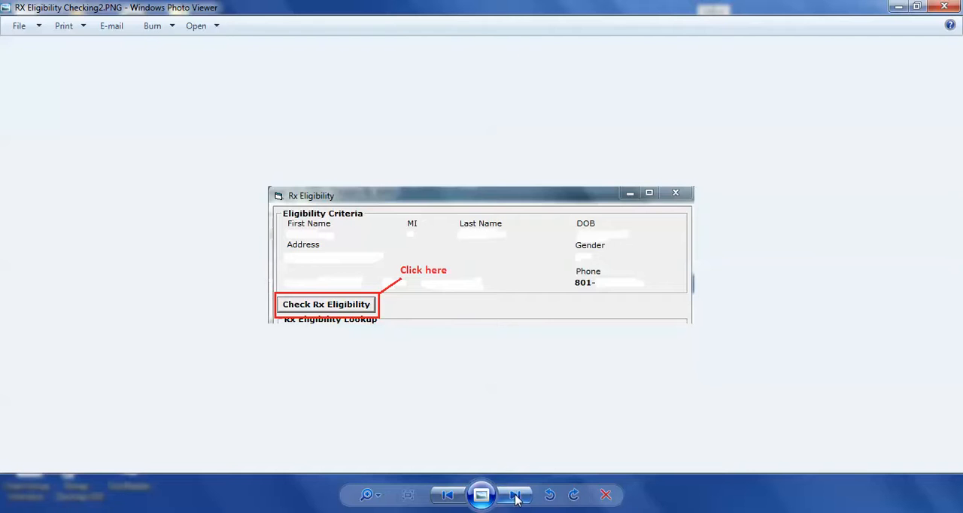
Page through the eligibility results image to RX Eligibility Checking4.PNG with the three formulary steps
{"action": "left_click", "coordinate": [516, 494]}
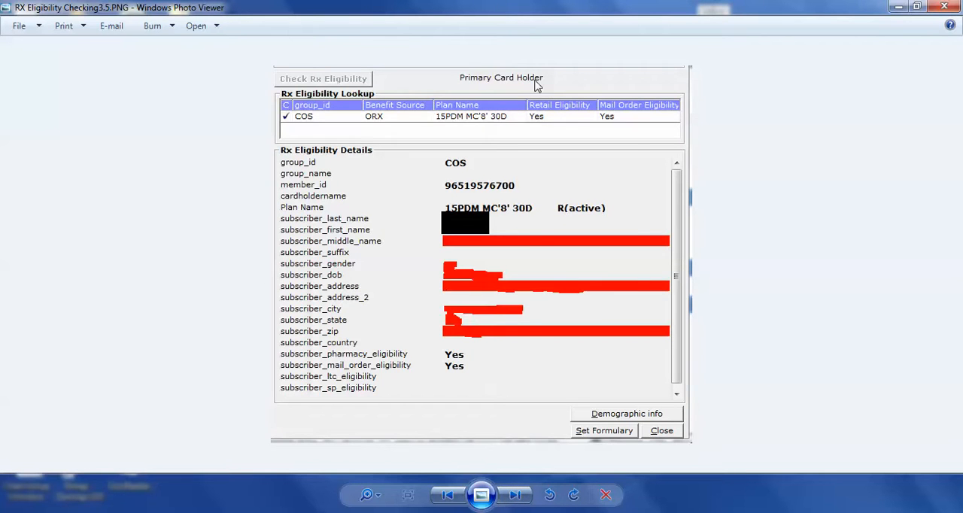
{"action": "mouse_move", "coordinate": [516, 136]}
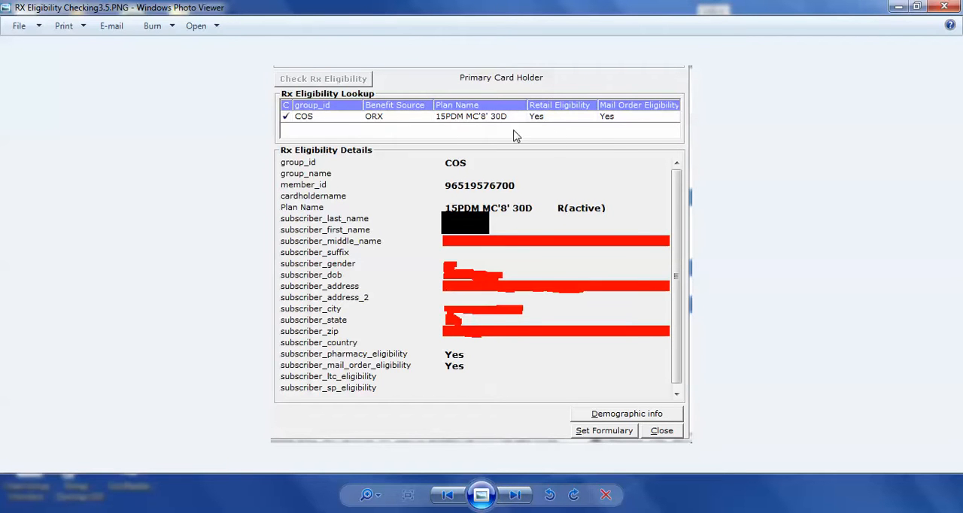
{"action": "mouse_move", "coordinate": [684, 124]}
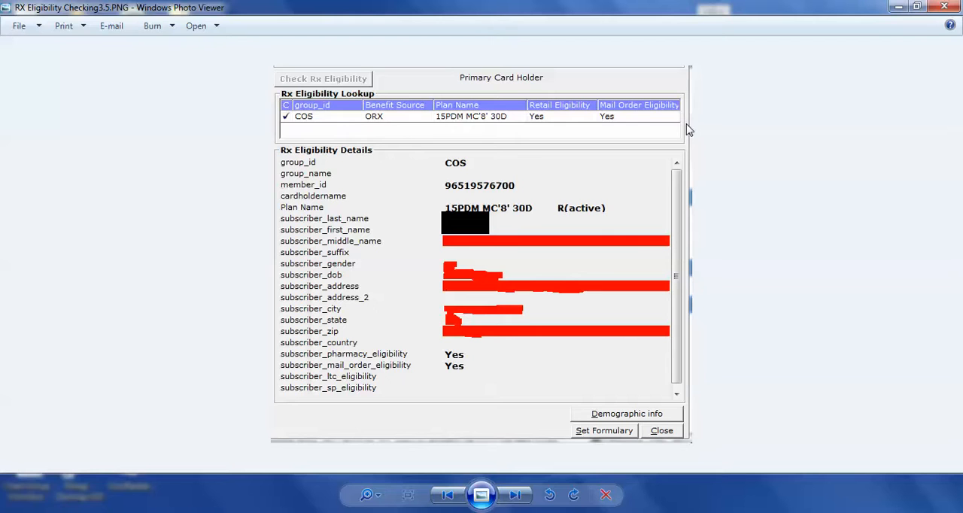
{"action": "mouse_move", "coordinate": [449, 213]}
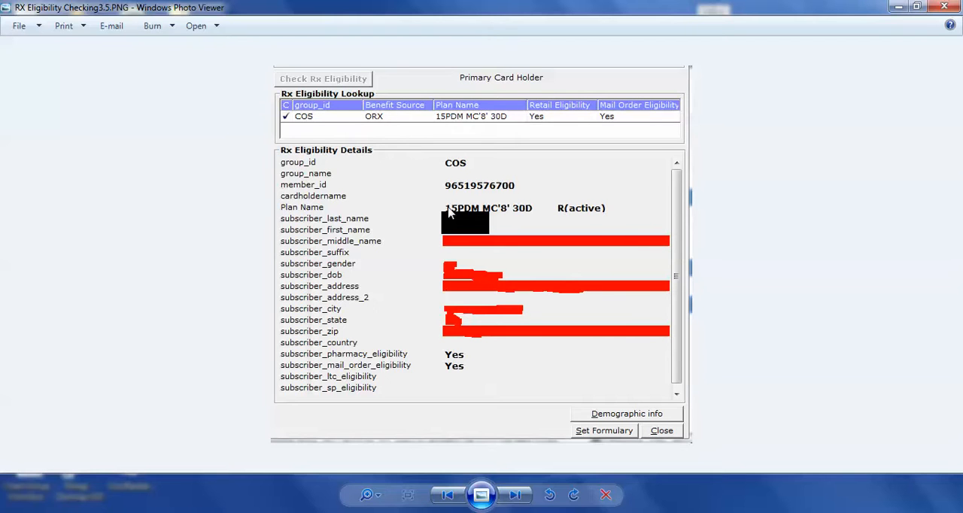
{"action": "mouse_move", "coordinate": [439, 252]}
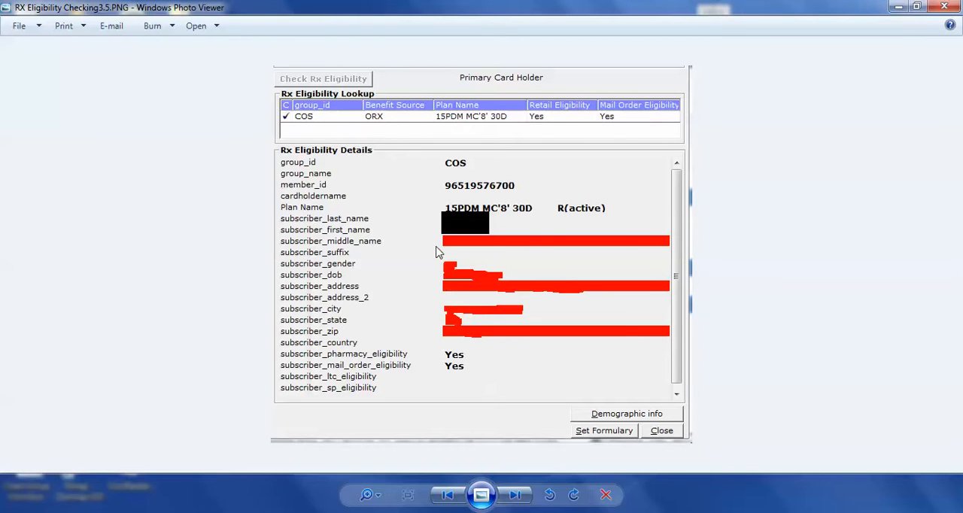
{"action": "mouse_move", "coordinate": [531, 327]}
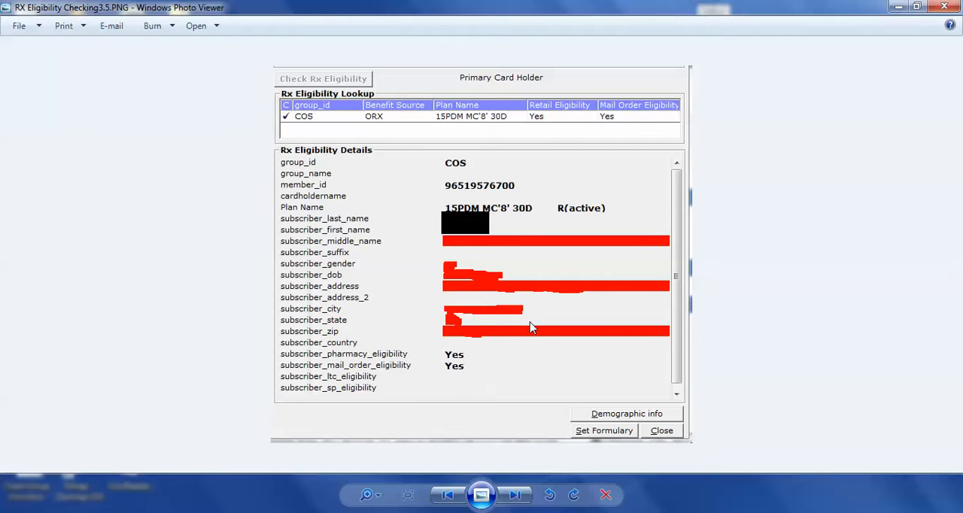
{"action": "mouse_move", "coordinate": [549, 470]}
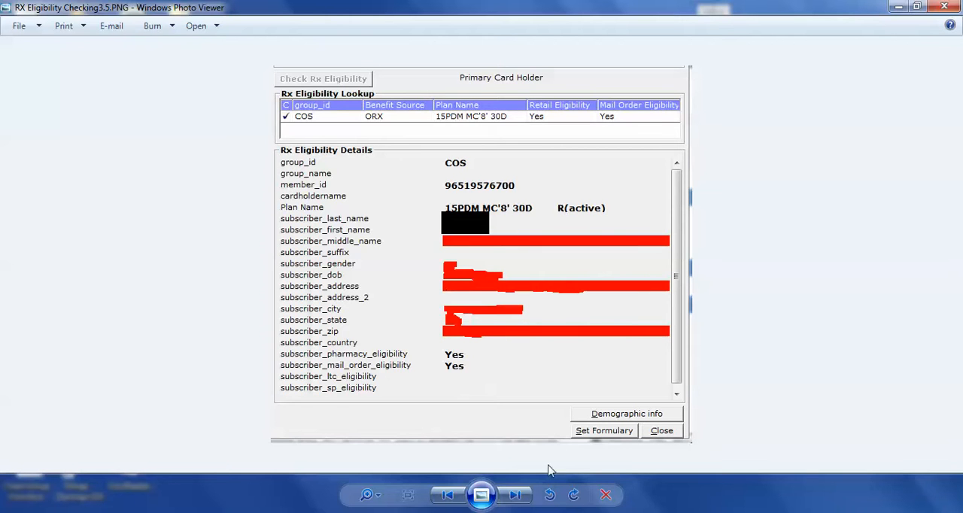
{"action": "left_click", "coordinate": [514, 494]}
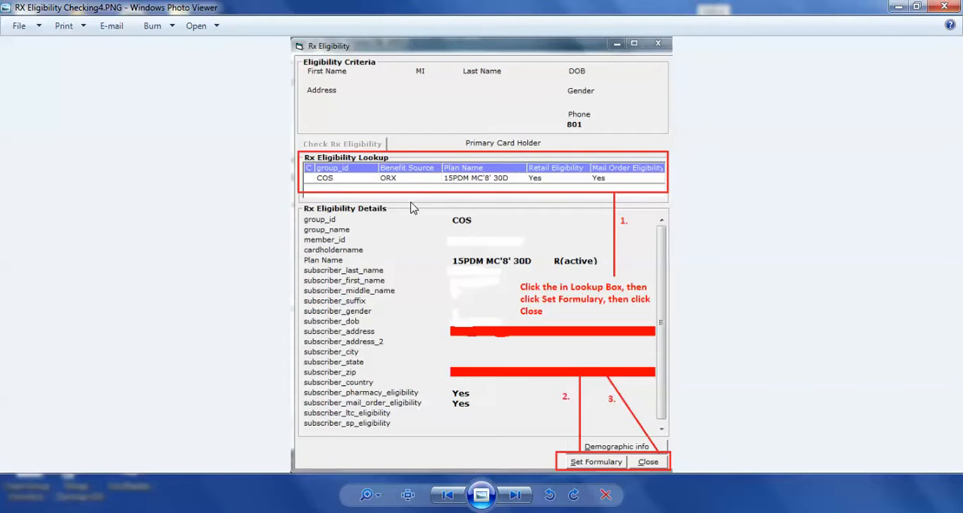
{"action": "mouse_move", "coordinate": [376, 195]}
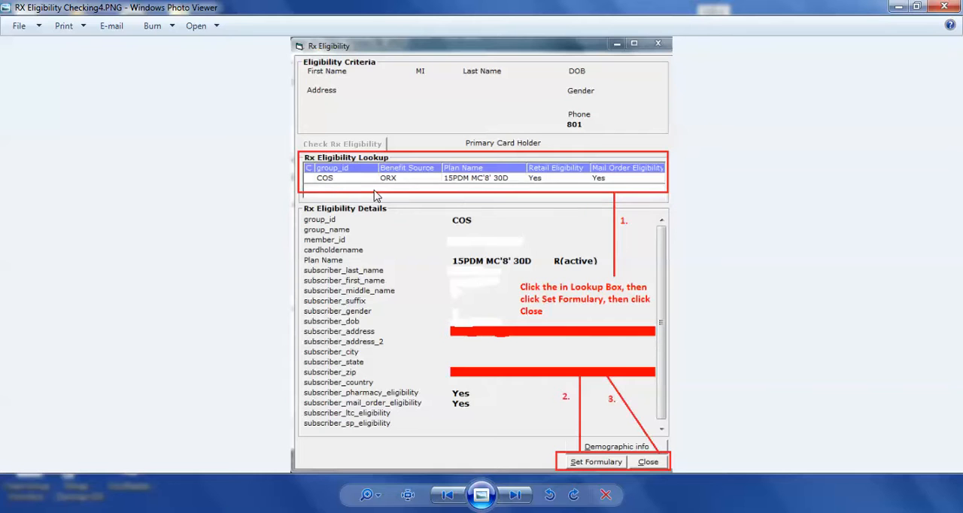
{"action": "mouse_move", "coordinate": [342, 187]}
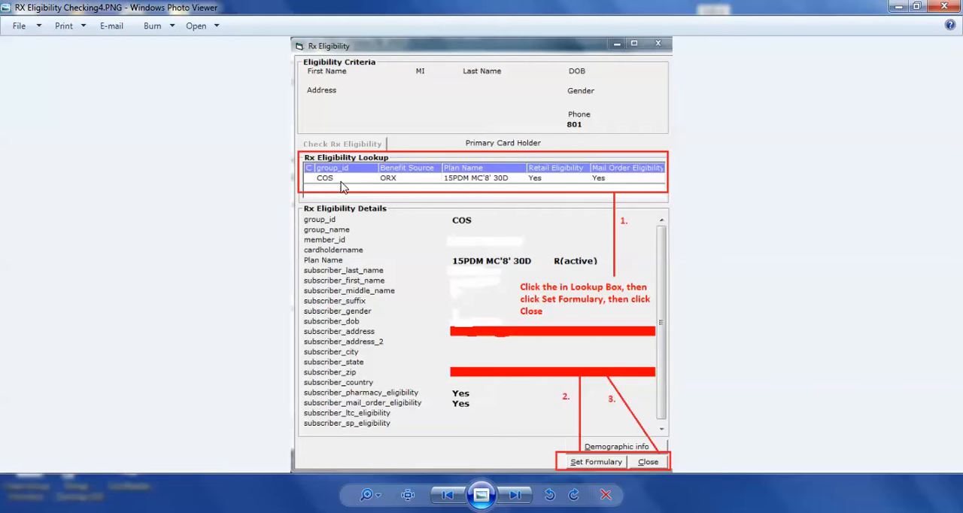
{"action": "mouse_move", "coordinate": [521, 184]}
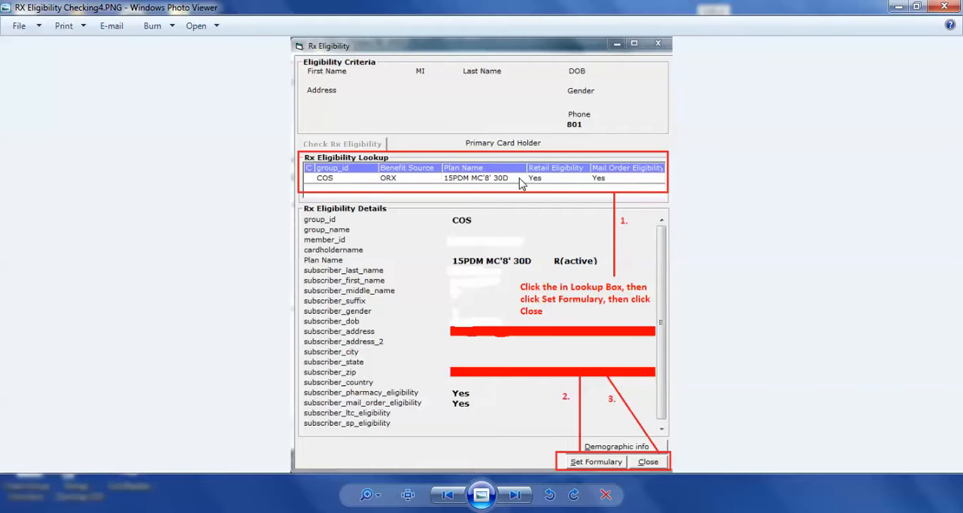
{"action": "mouse_move", "coordinate": [468, 186]}
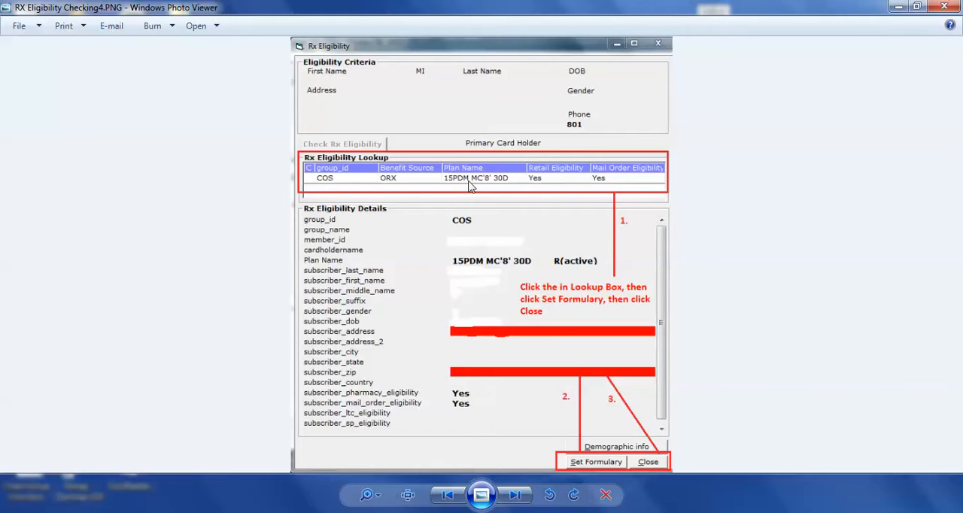
{"action": "mouse_move", "coordinate": [335, 187]}
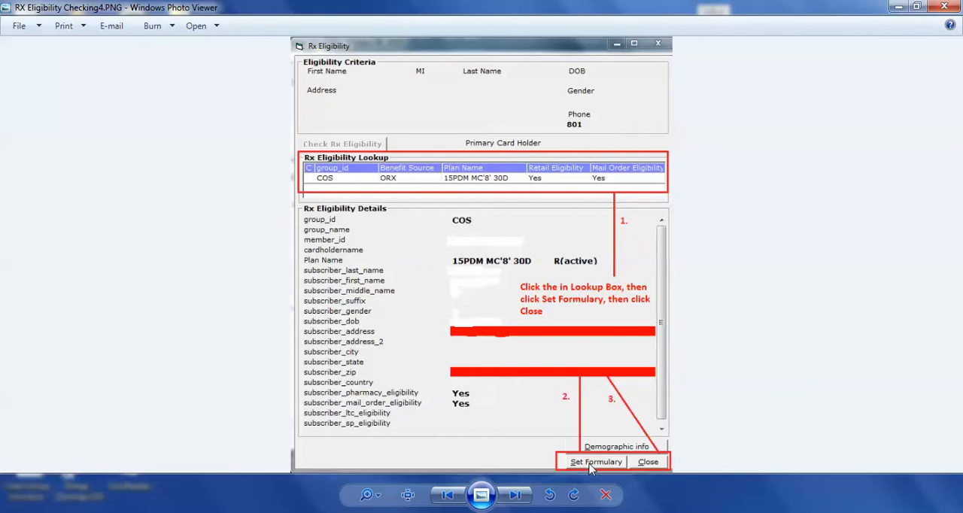
{"action": "mouse_move", "coordinate": [648, 464]}
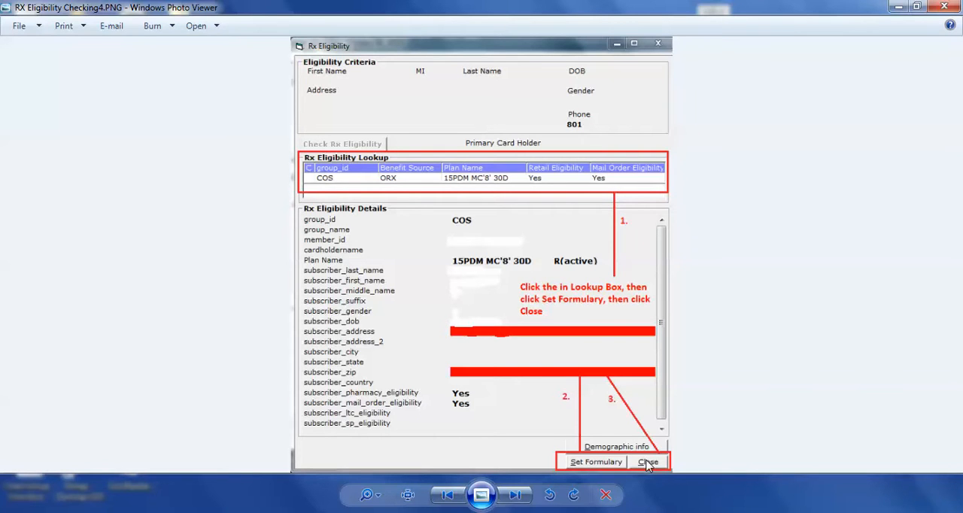
Advance to RX Eligibility Checking5.1.PNG, the appointment window with Rx Eligibility checked
{"action": "left_click", "coordinate": [514, 494]}
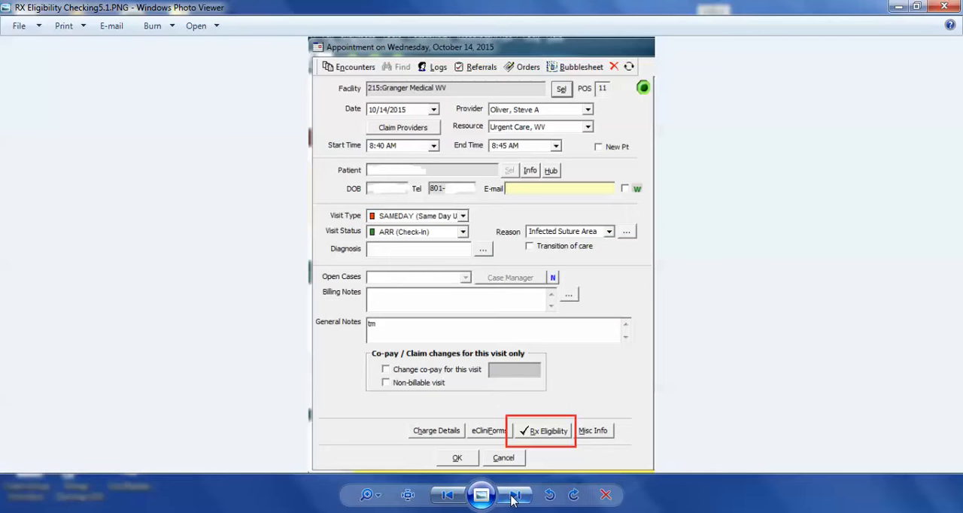
{"action": "mouse_move", "coordinate": [368, 409]}
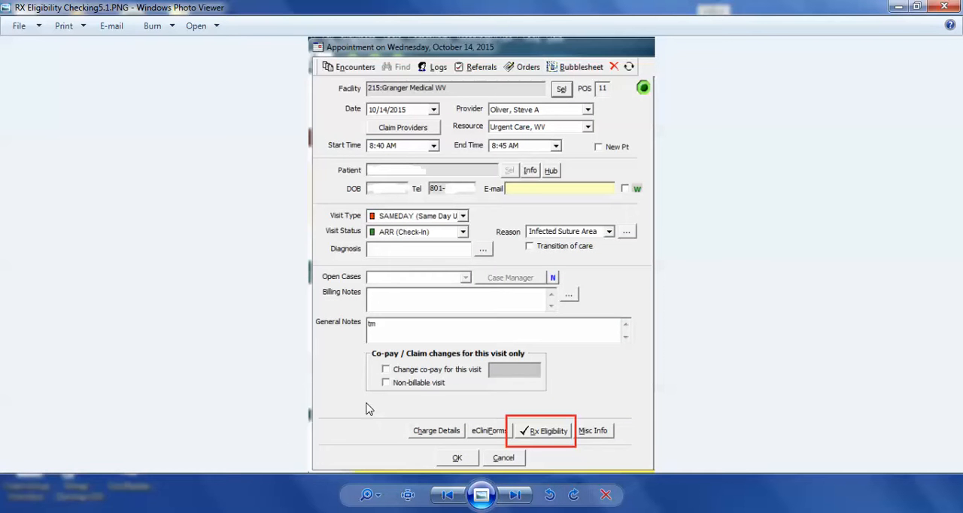
{"action": "mouse_move", "coordinate": [540, 438]}
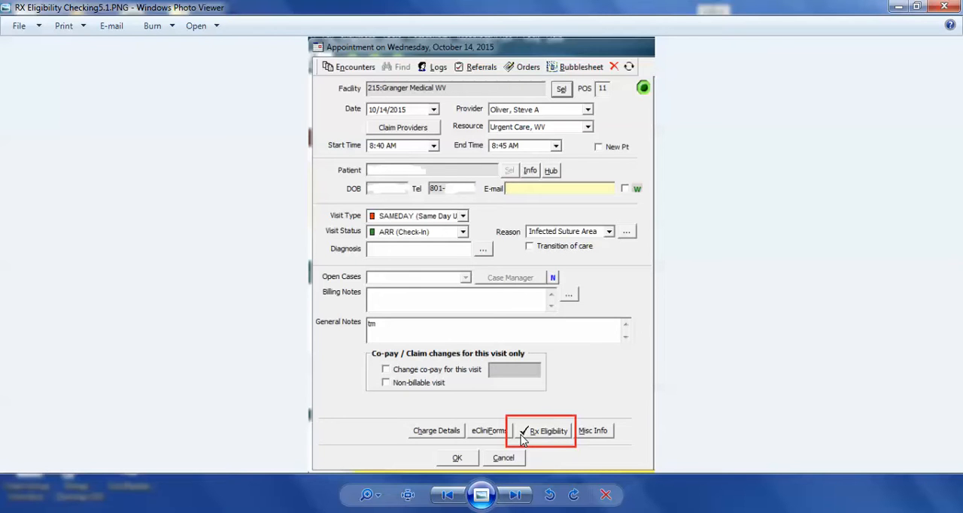
{"action": "mouse_move", "coordinate": [521, 427]}
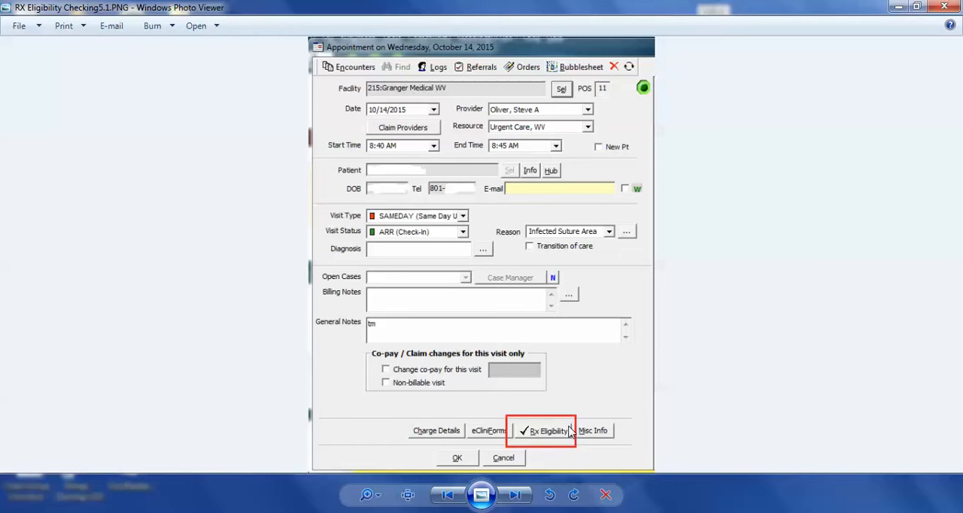
{"action": "mouse_move", "coordinate": [567, 467]}
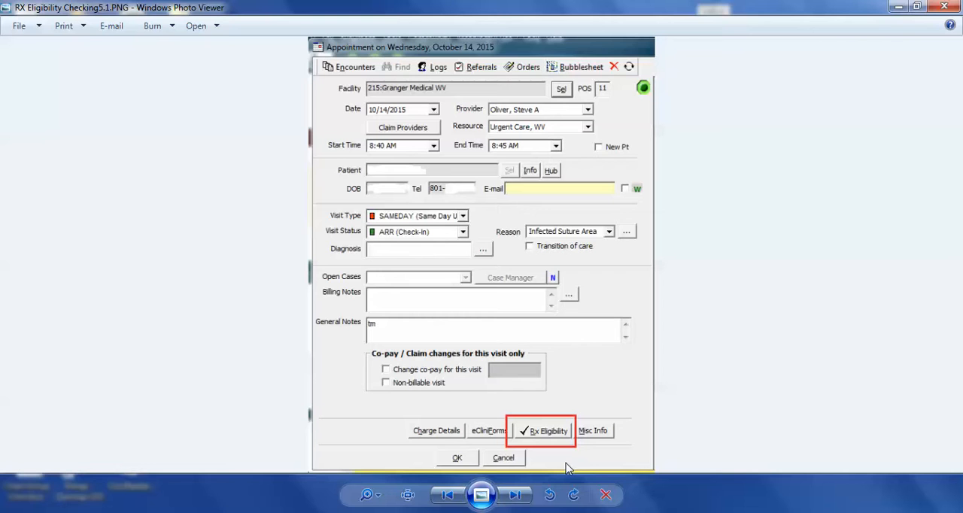
{"action": "mouse_move", "coordinate": [526, 431]}
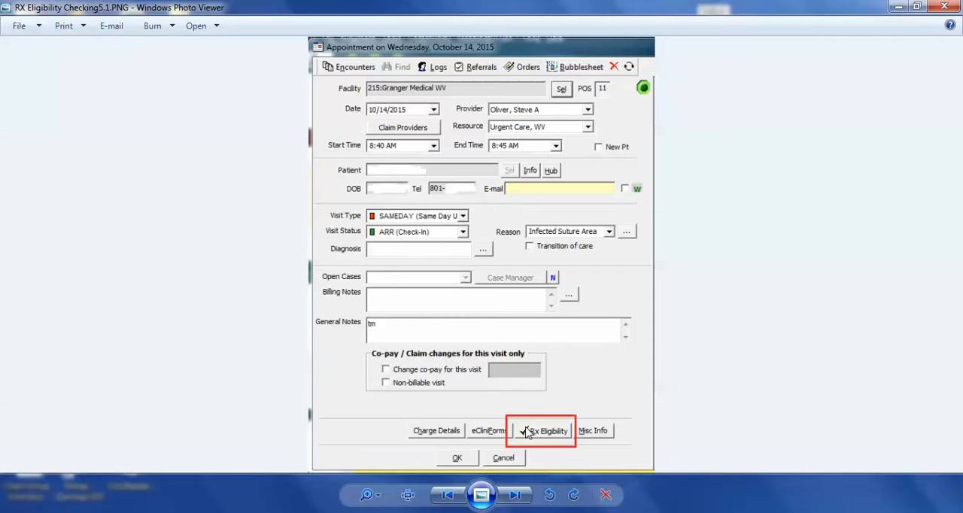